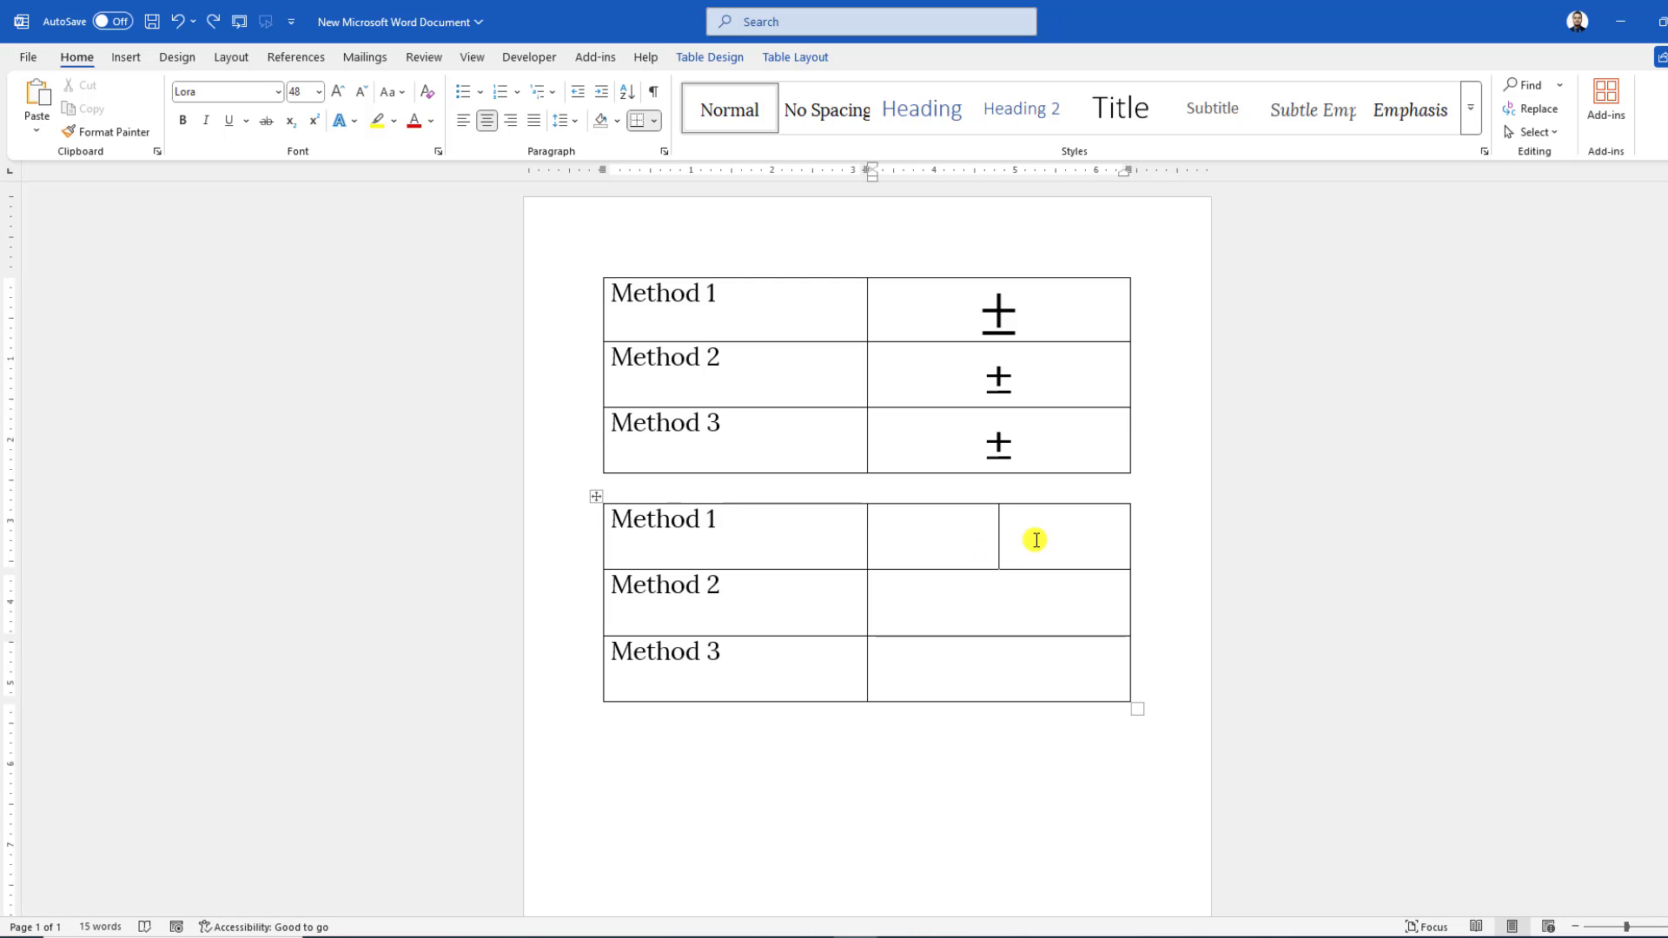
- Insert a new equation in the Method 1 cell containing the ± symbol
{"action": "left_click", "coordinate": [124, 56]}
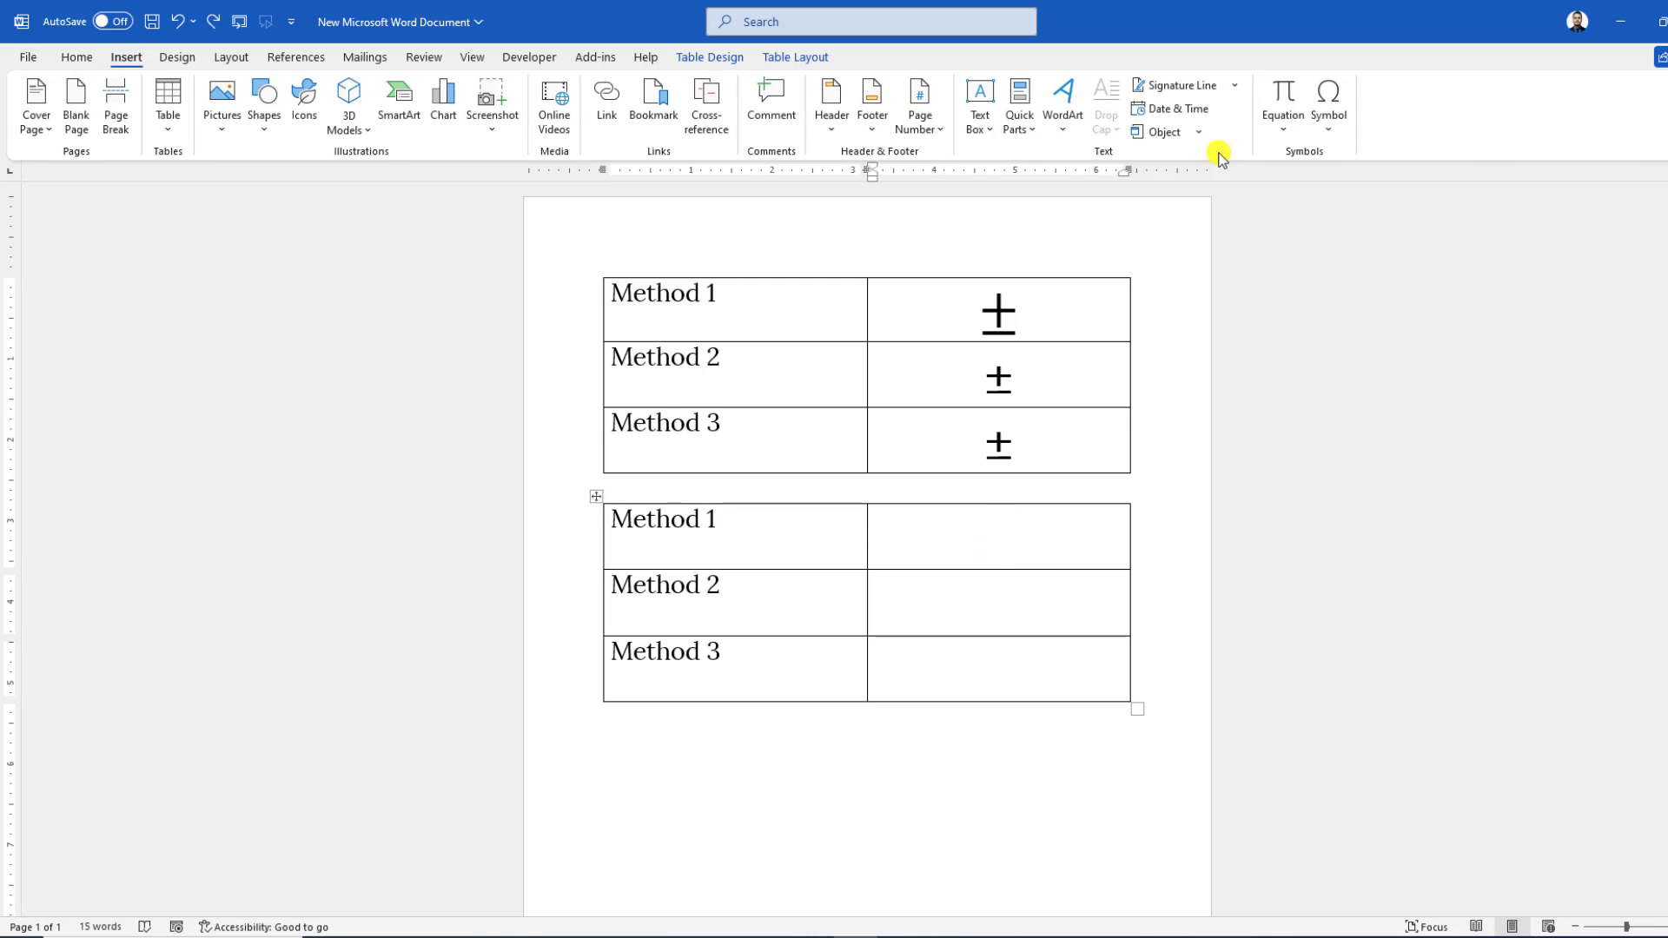
{"action": "left_click", "coordinate": [1282, 96]}
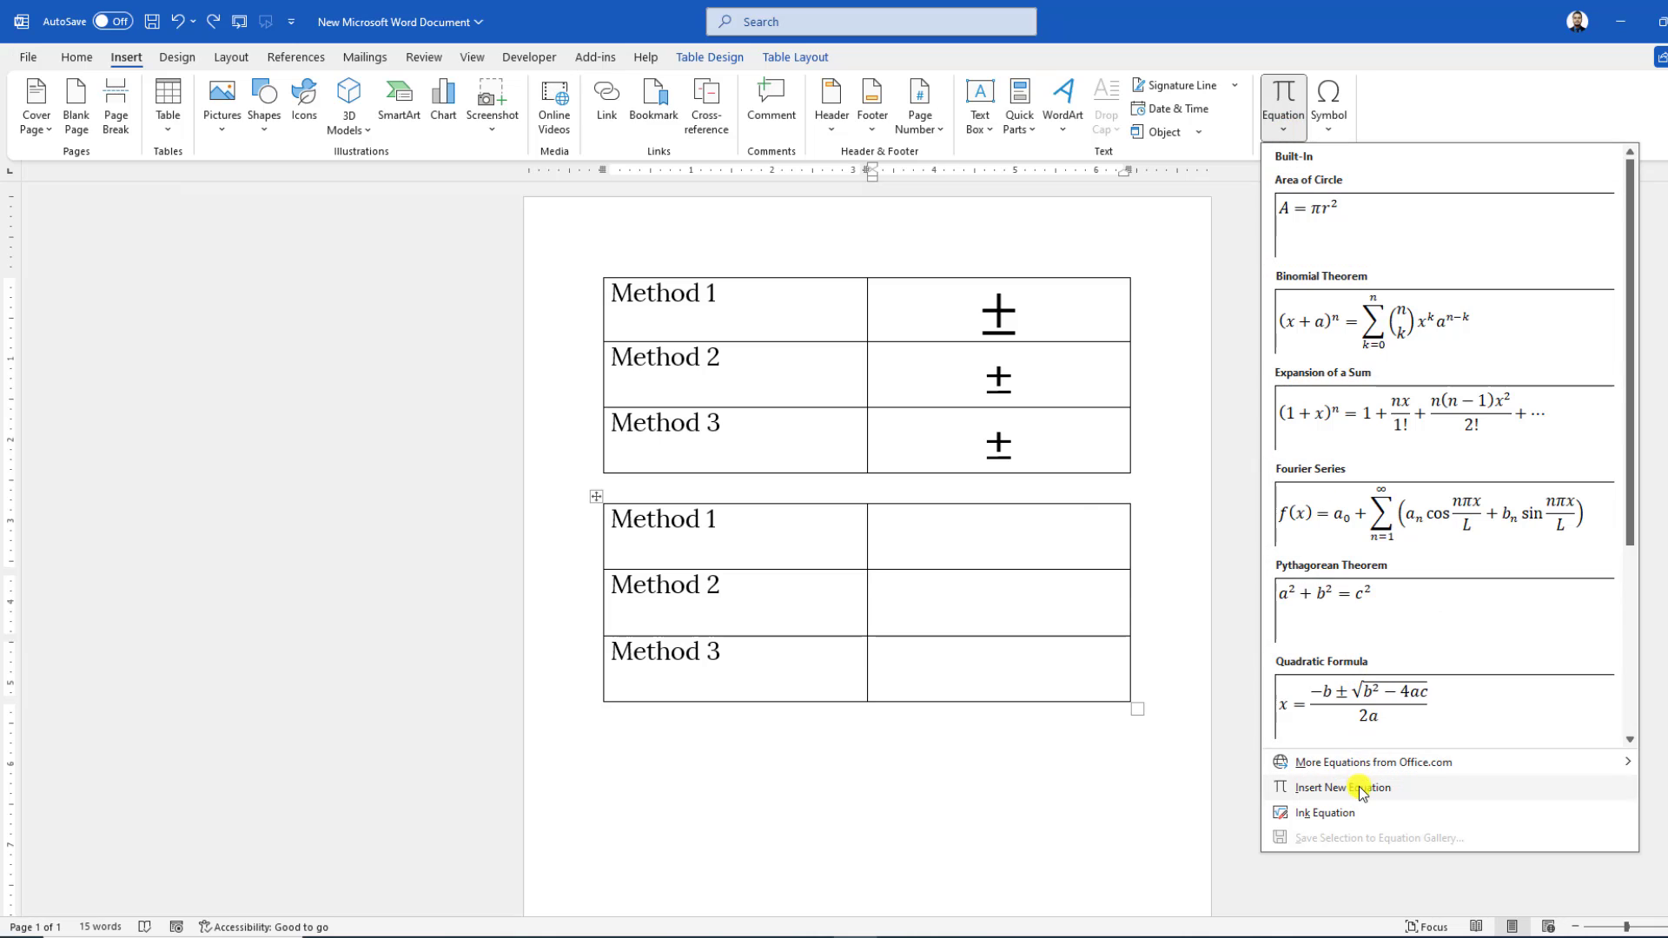
{"action": "left_click", "coordinate": [1344, 787]}
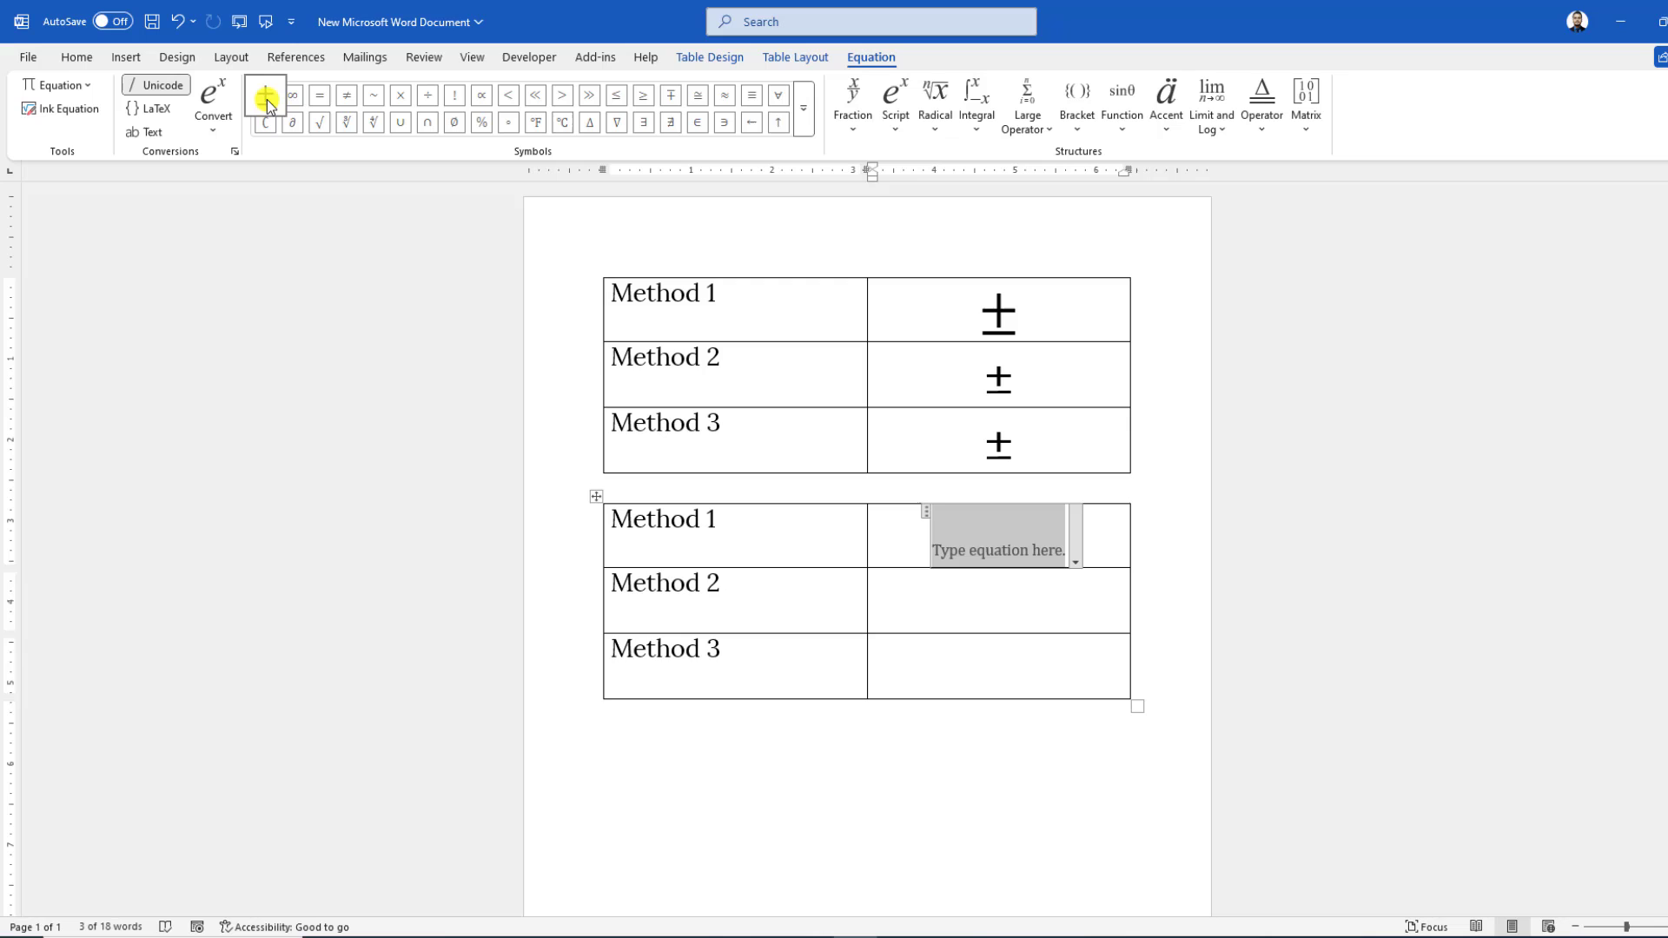
{"action": "mouse_move", "coordinate": [265, 95]}
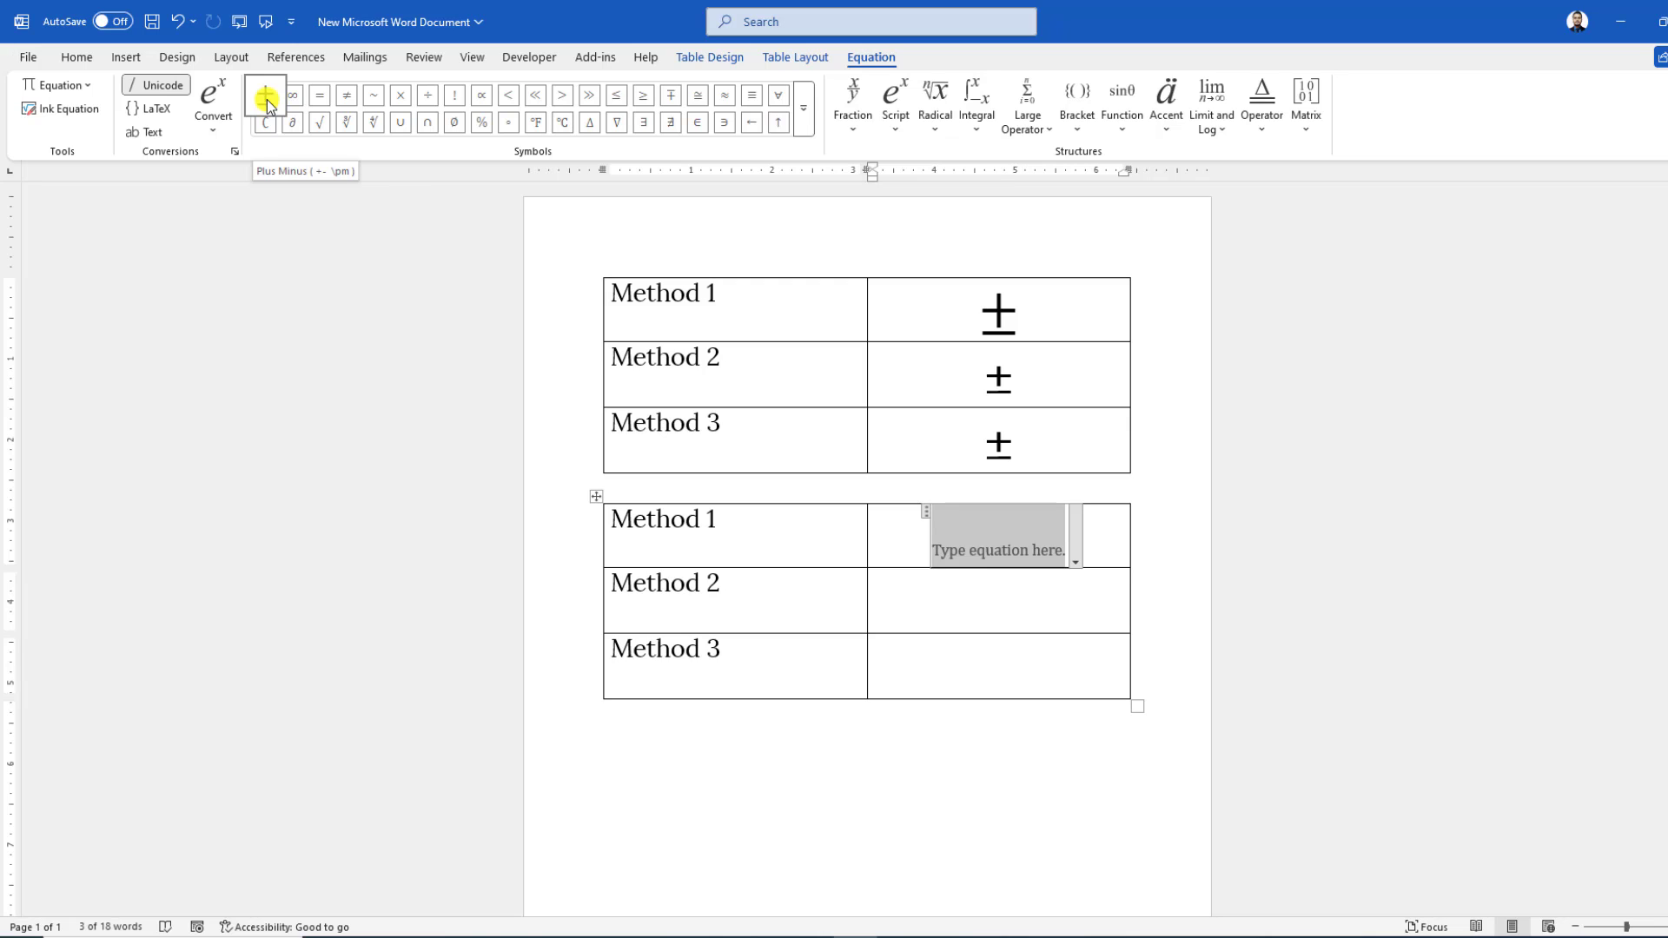
{"action": "left_click", "coordinate": [266, 95]}
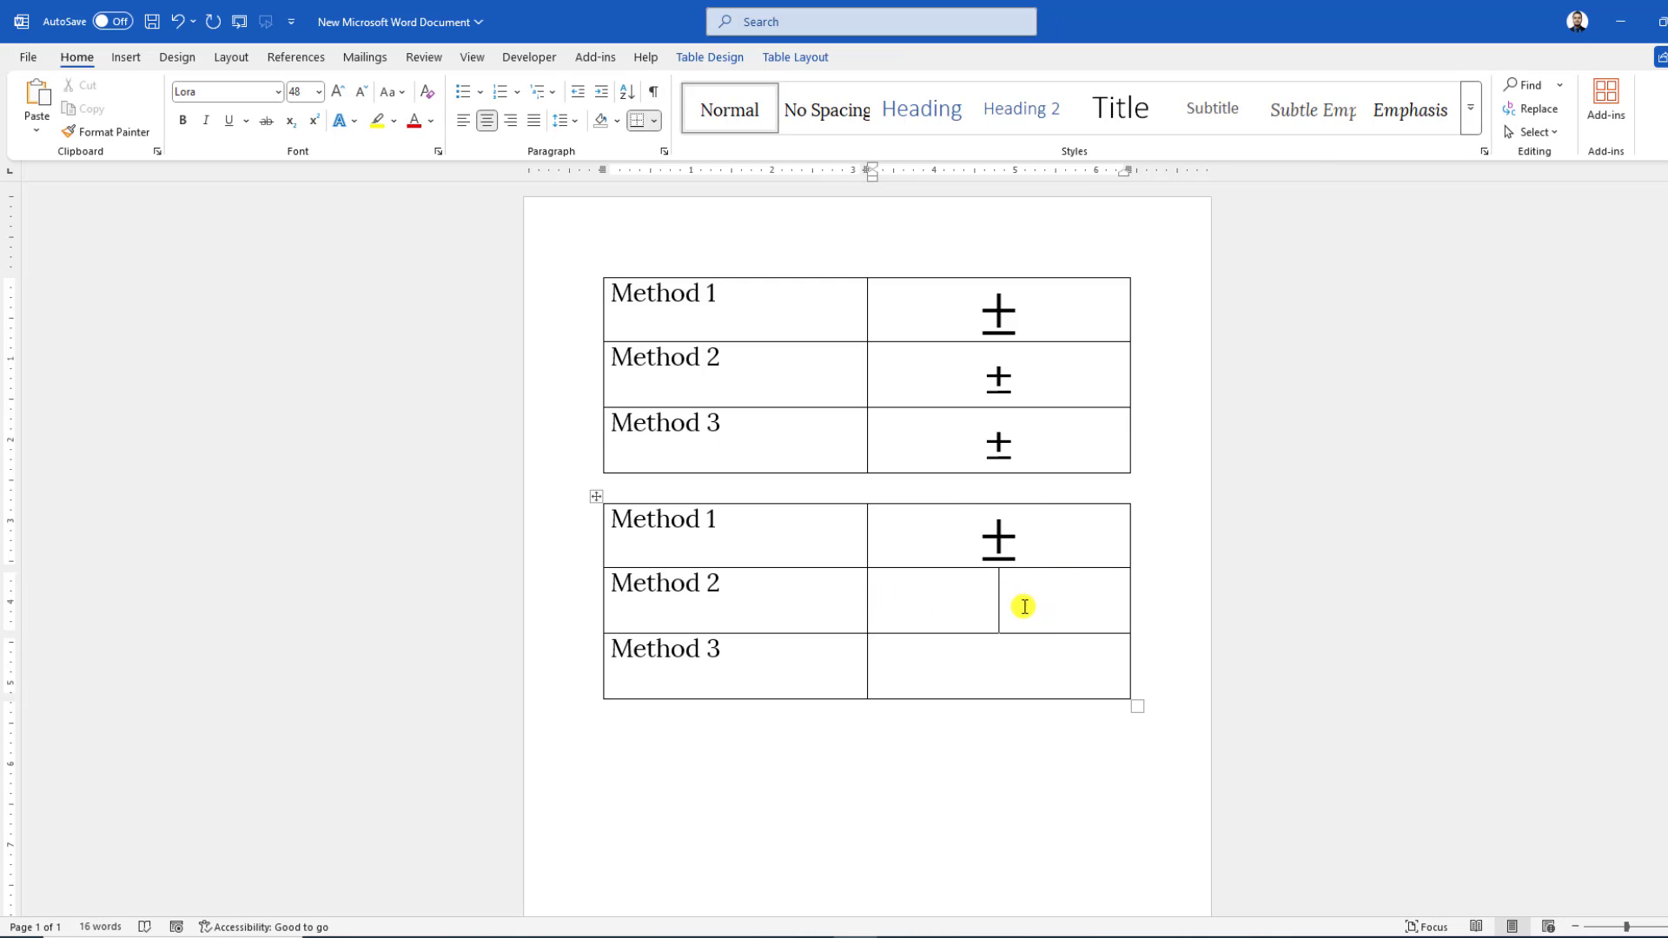
- Insert ± into the Method 2 cell from the More Symbols dialog's character subset list
{"action": "left_click", "coordinate": [1327, 104]}
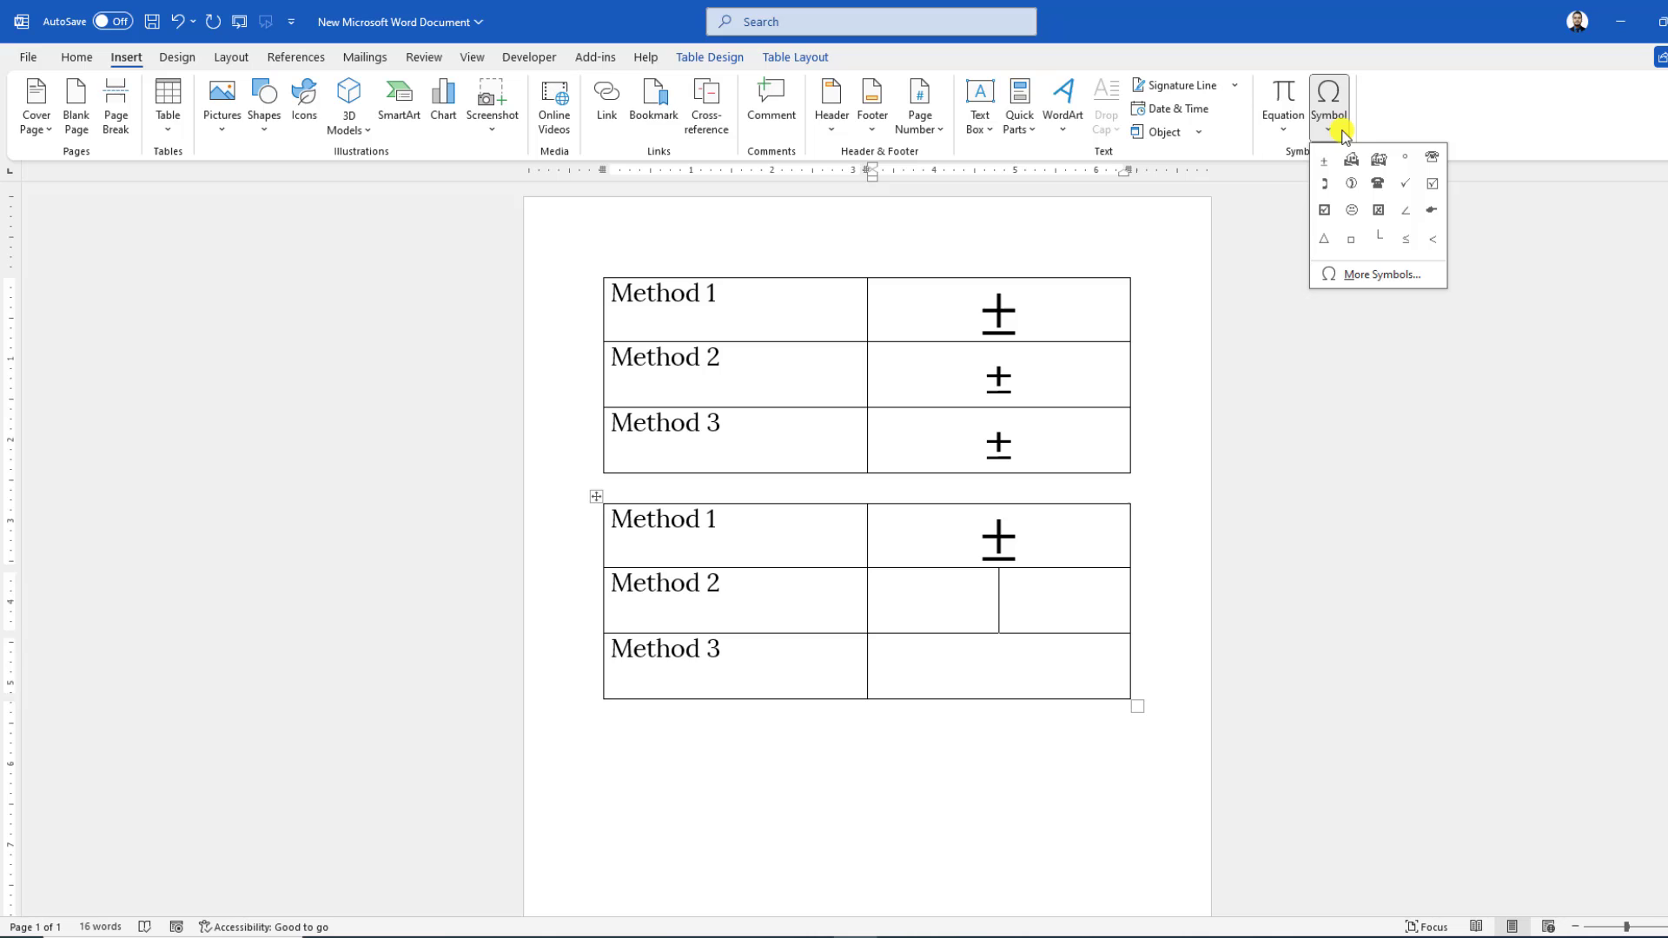
{"action": "left_click", "coordinate": [1382, 274]}
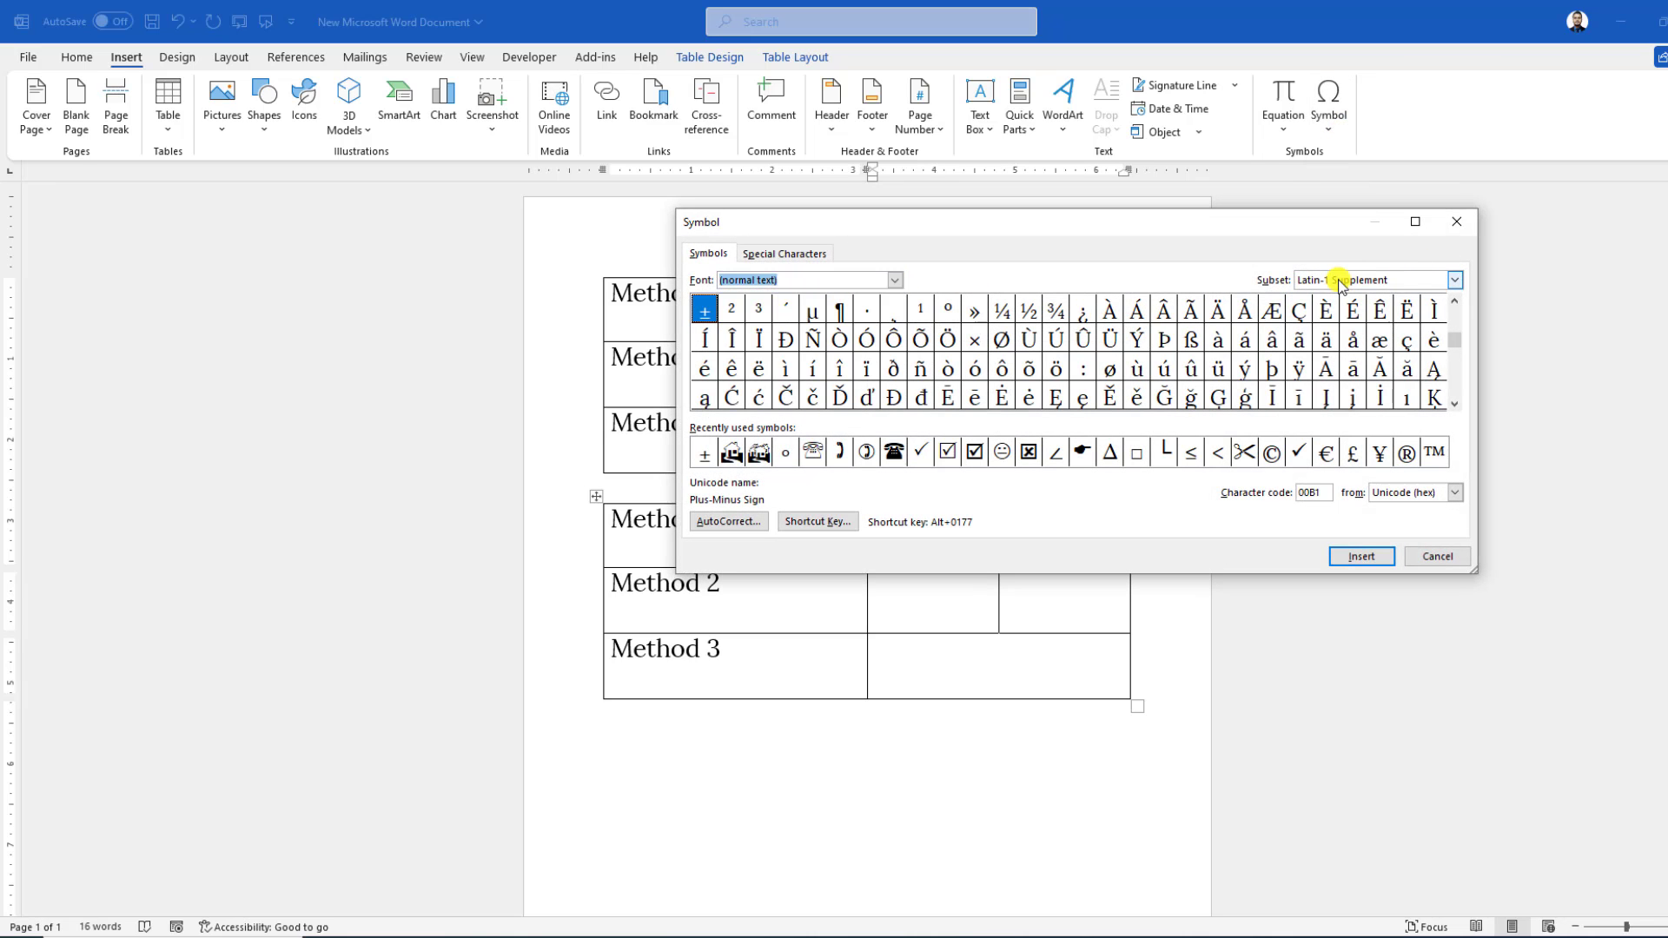
{"action": "left_click", "coordinate": [1453, 280]}
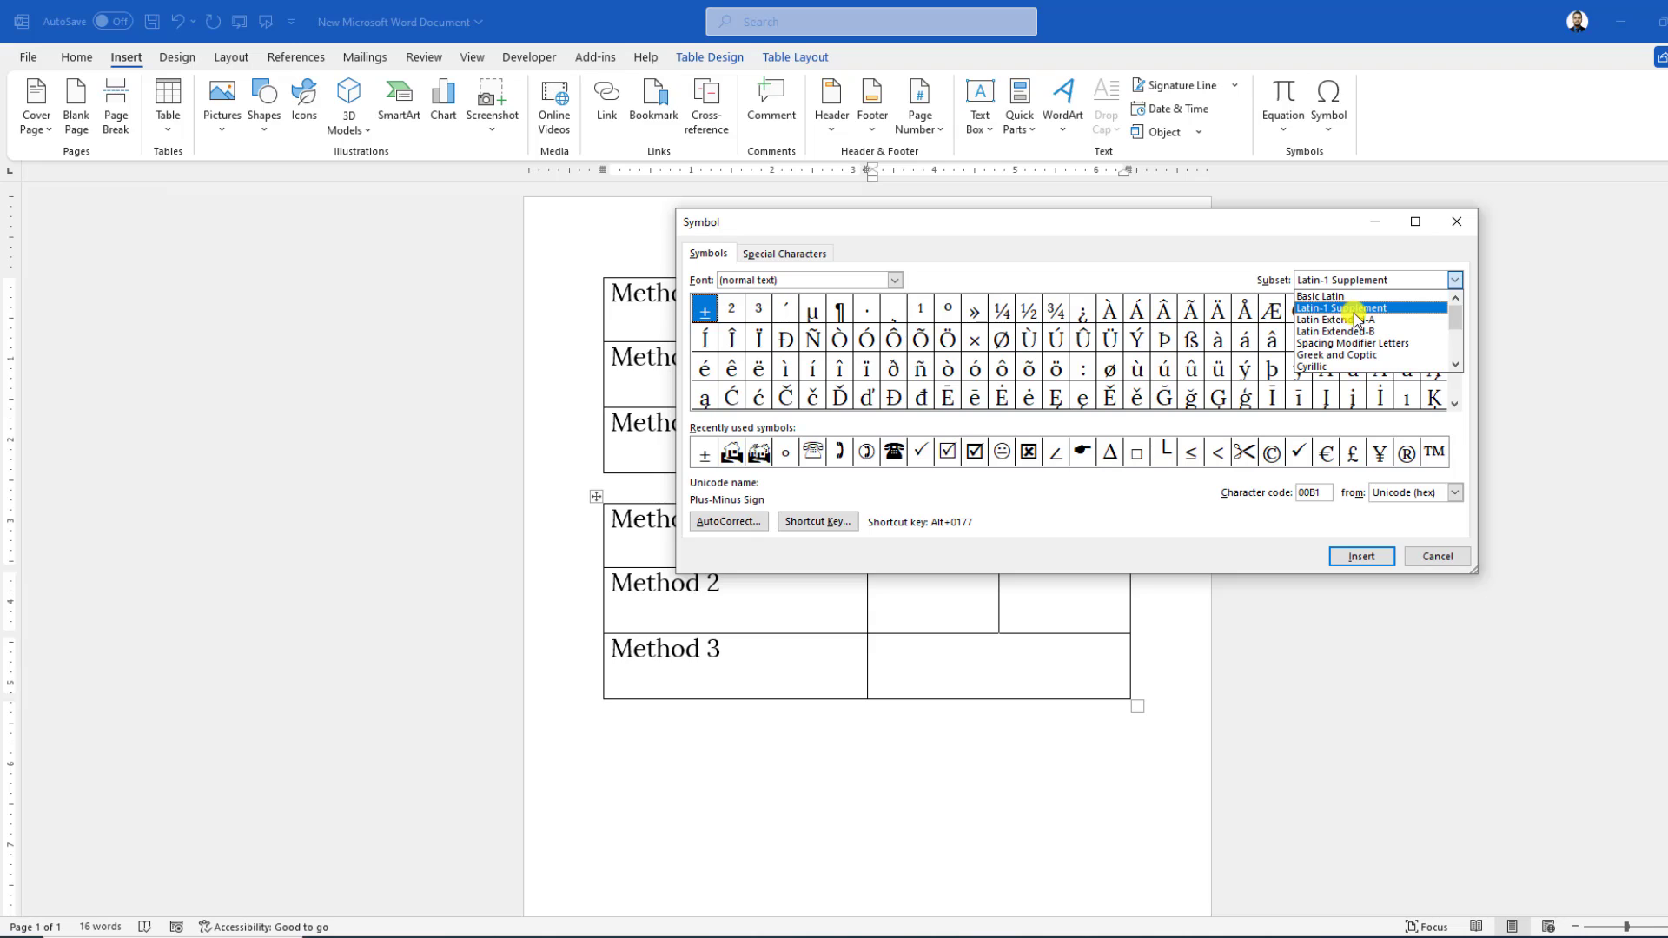
{"action": "left_click", "coordinate": [1318, 295]}
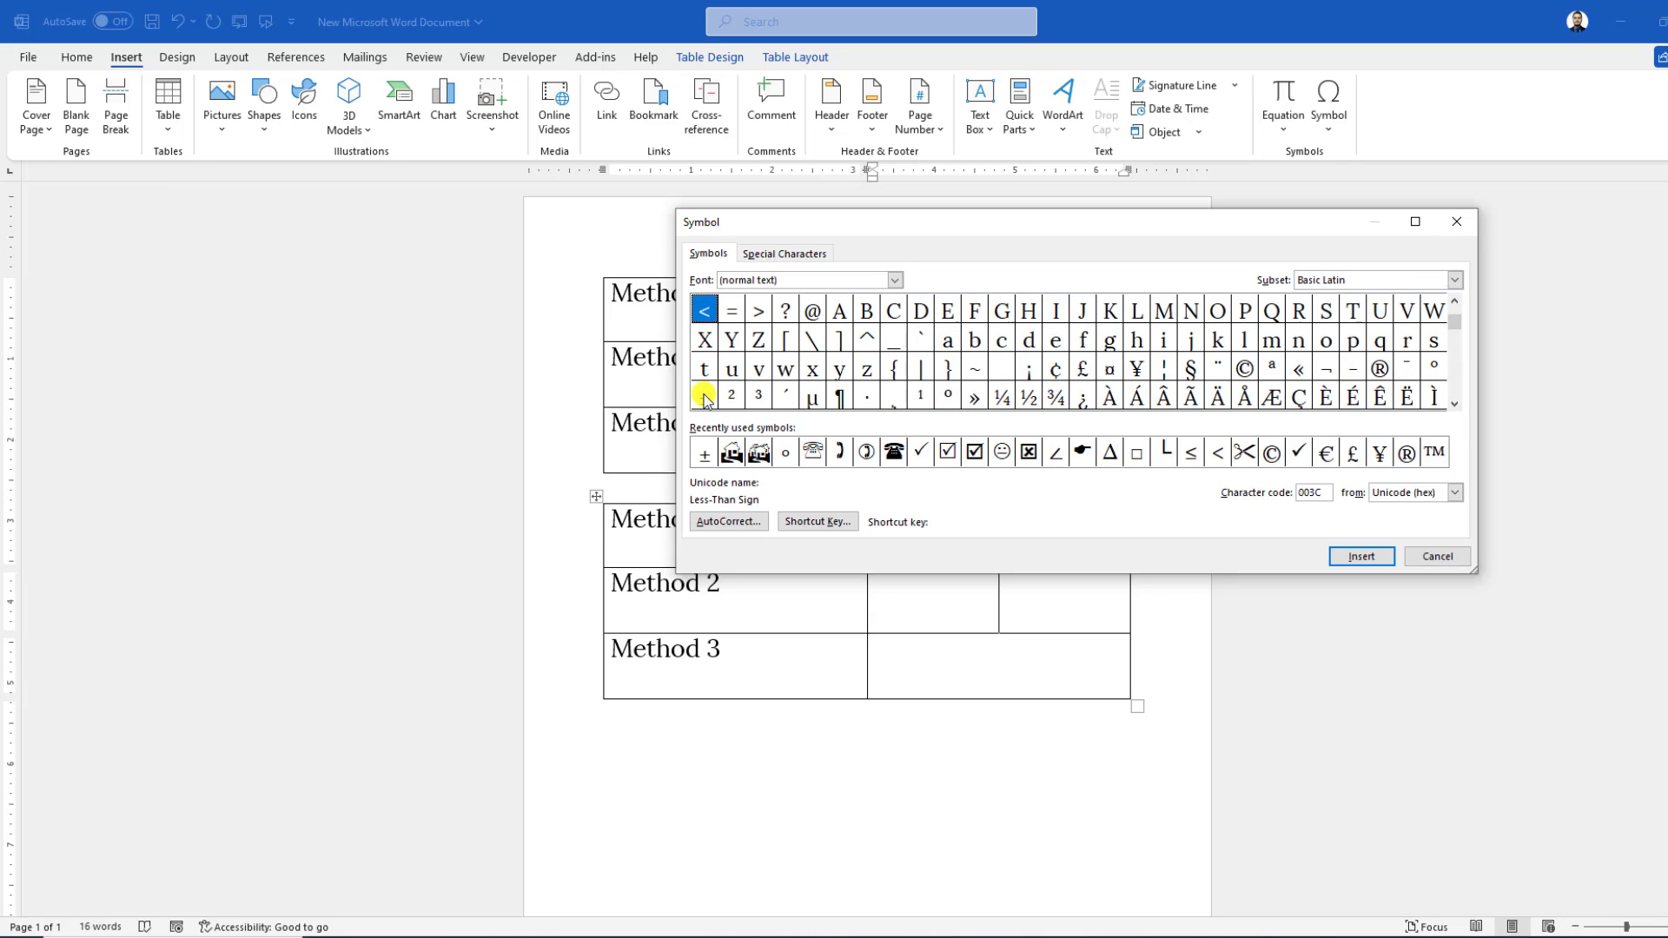
{"action": "left_click", "coordinate": [702, 394]}
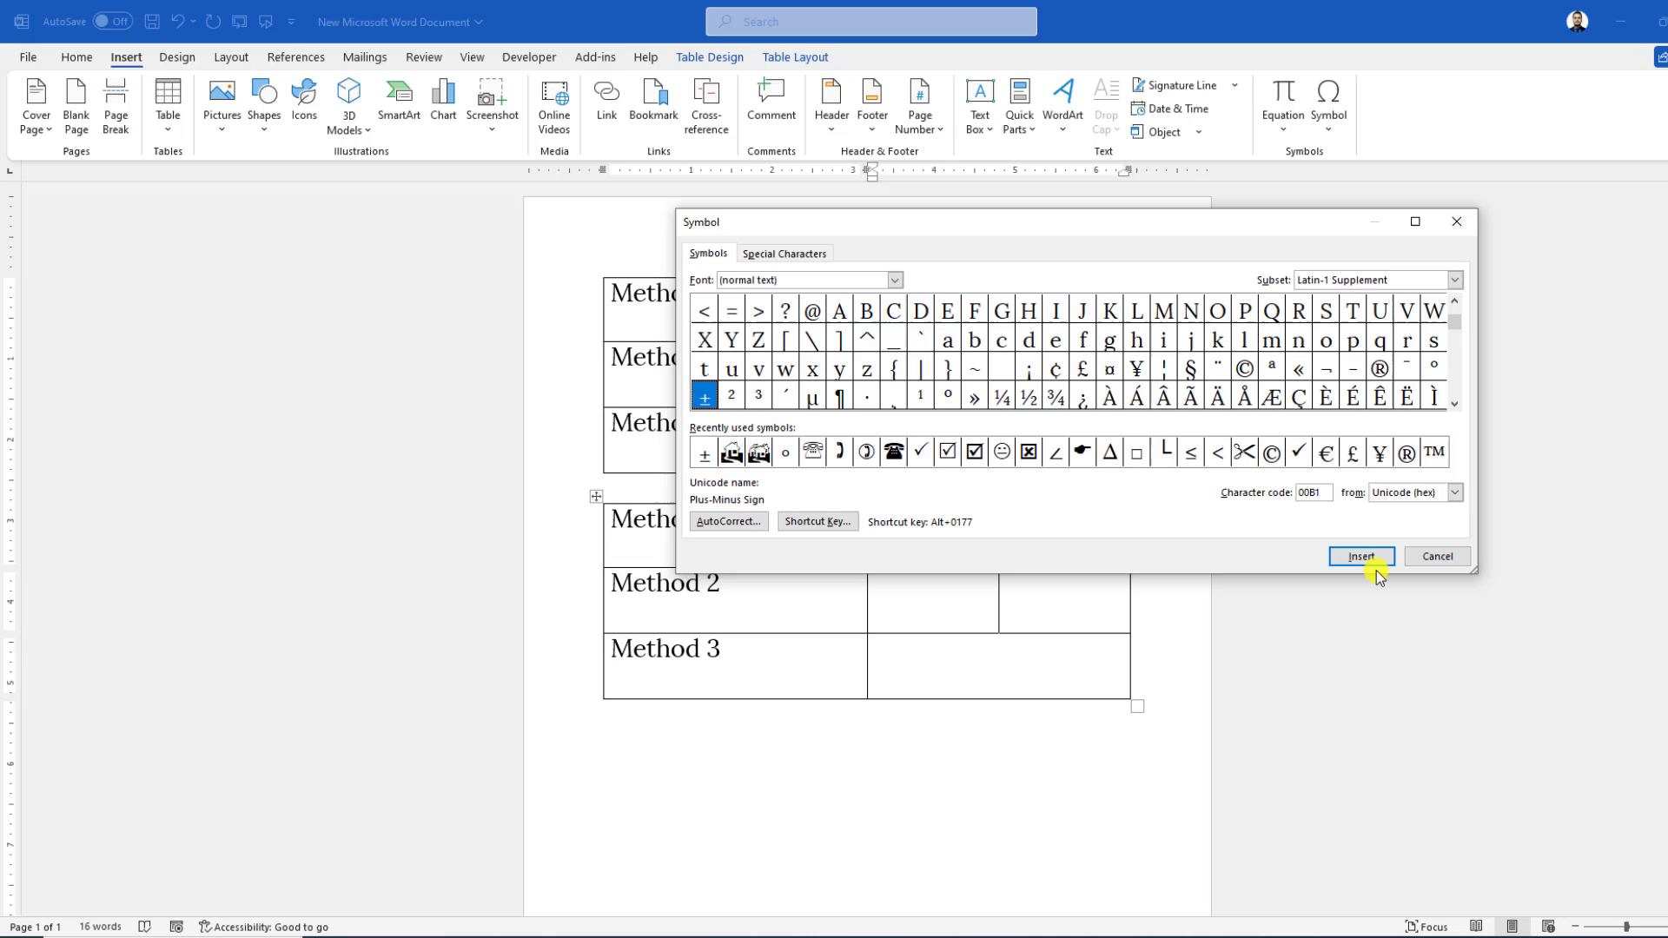
{"action": "left_click", "coordinate": [1360, 555]}
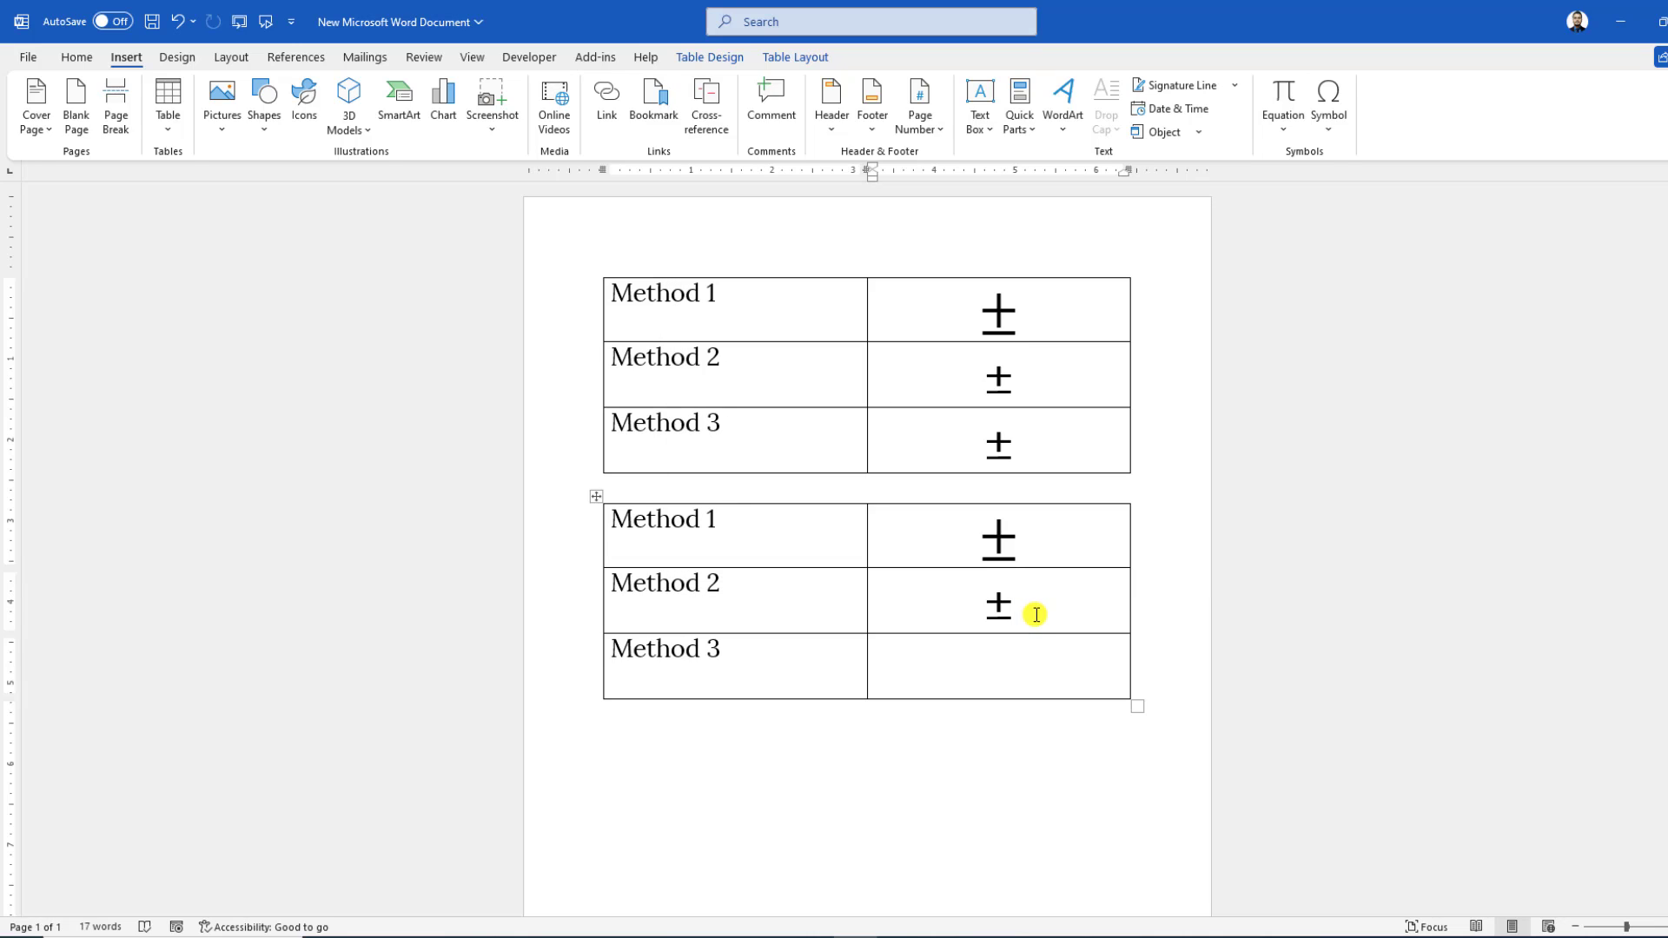
{"action": "mouse_move", "coordinate": [1096, 643]}
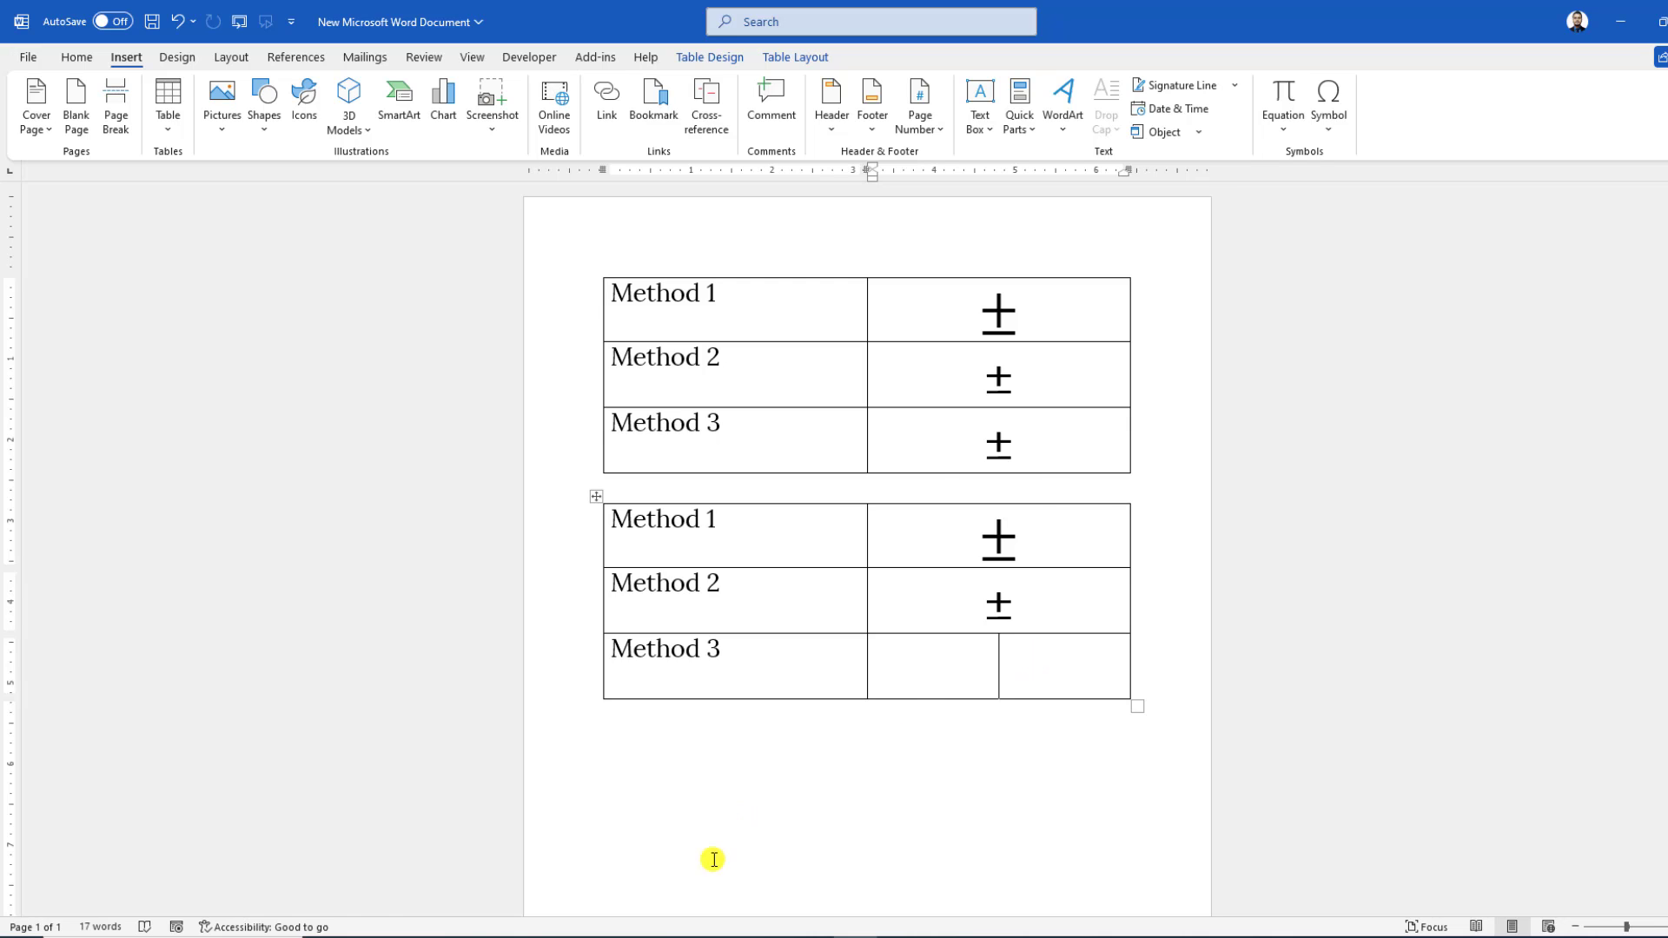
- Paste the ± symbol into the empty Method 3 cell with Ctrl+V
{"action": "left_click", "coordinate": [351, 19]}
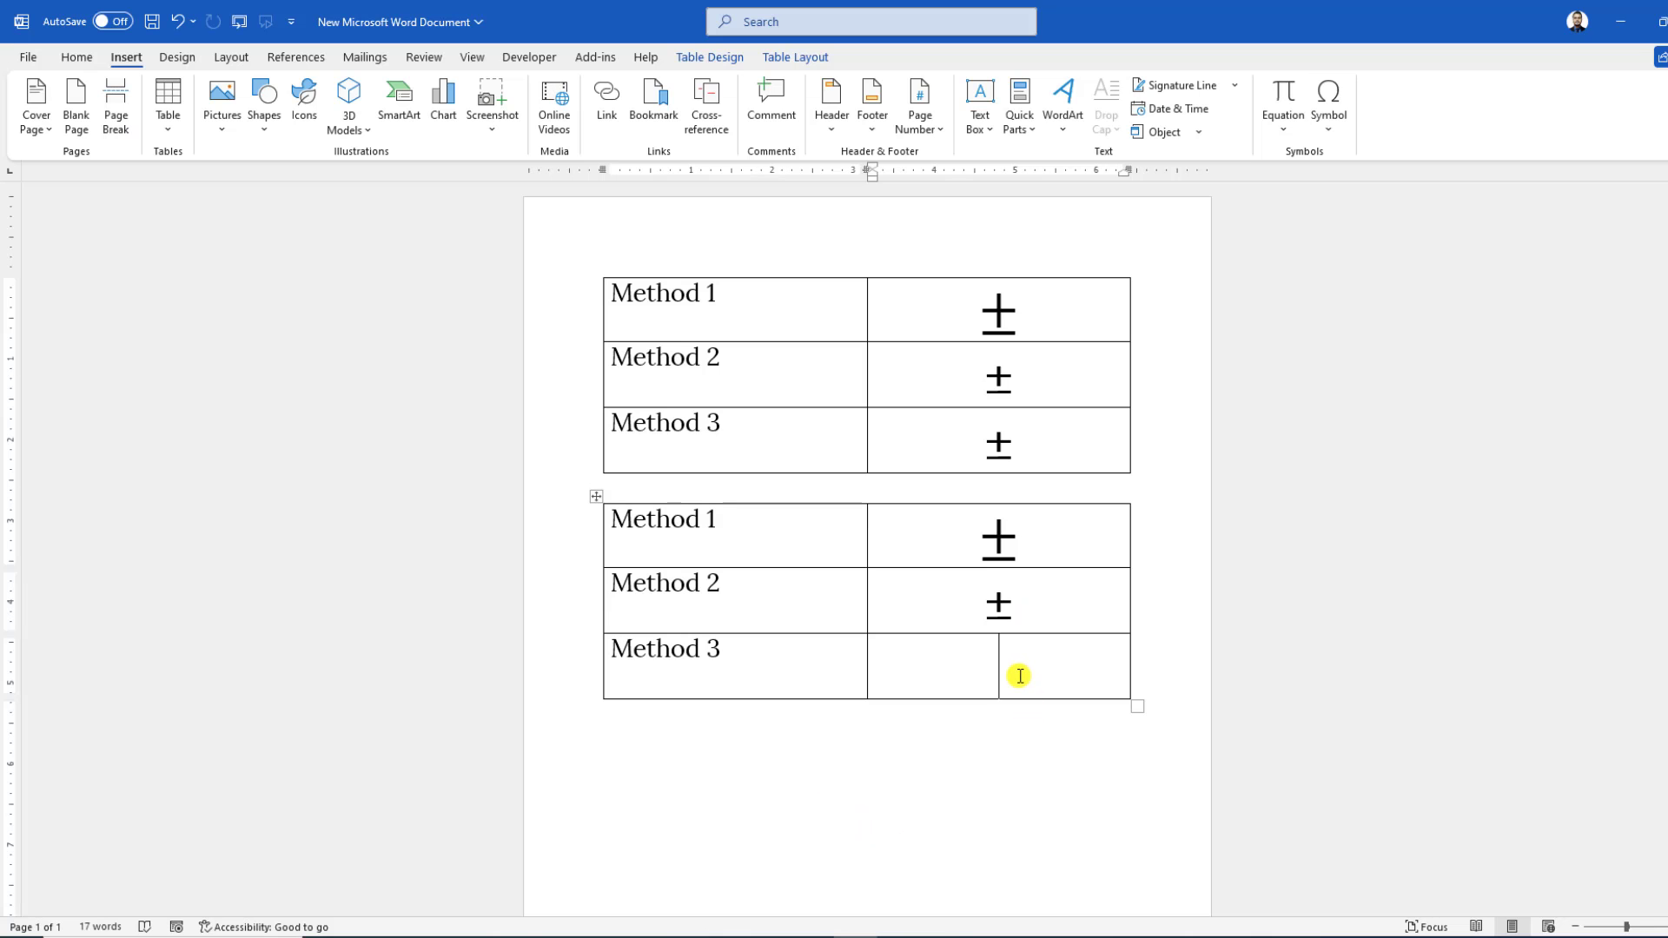
{"action": "key", "text": "ctrl+v"}
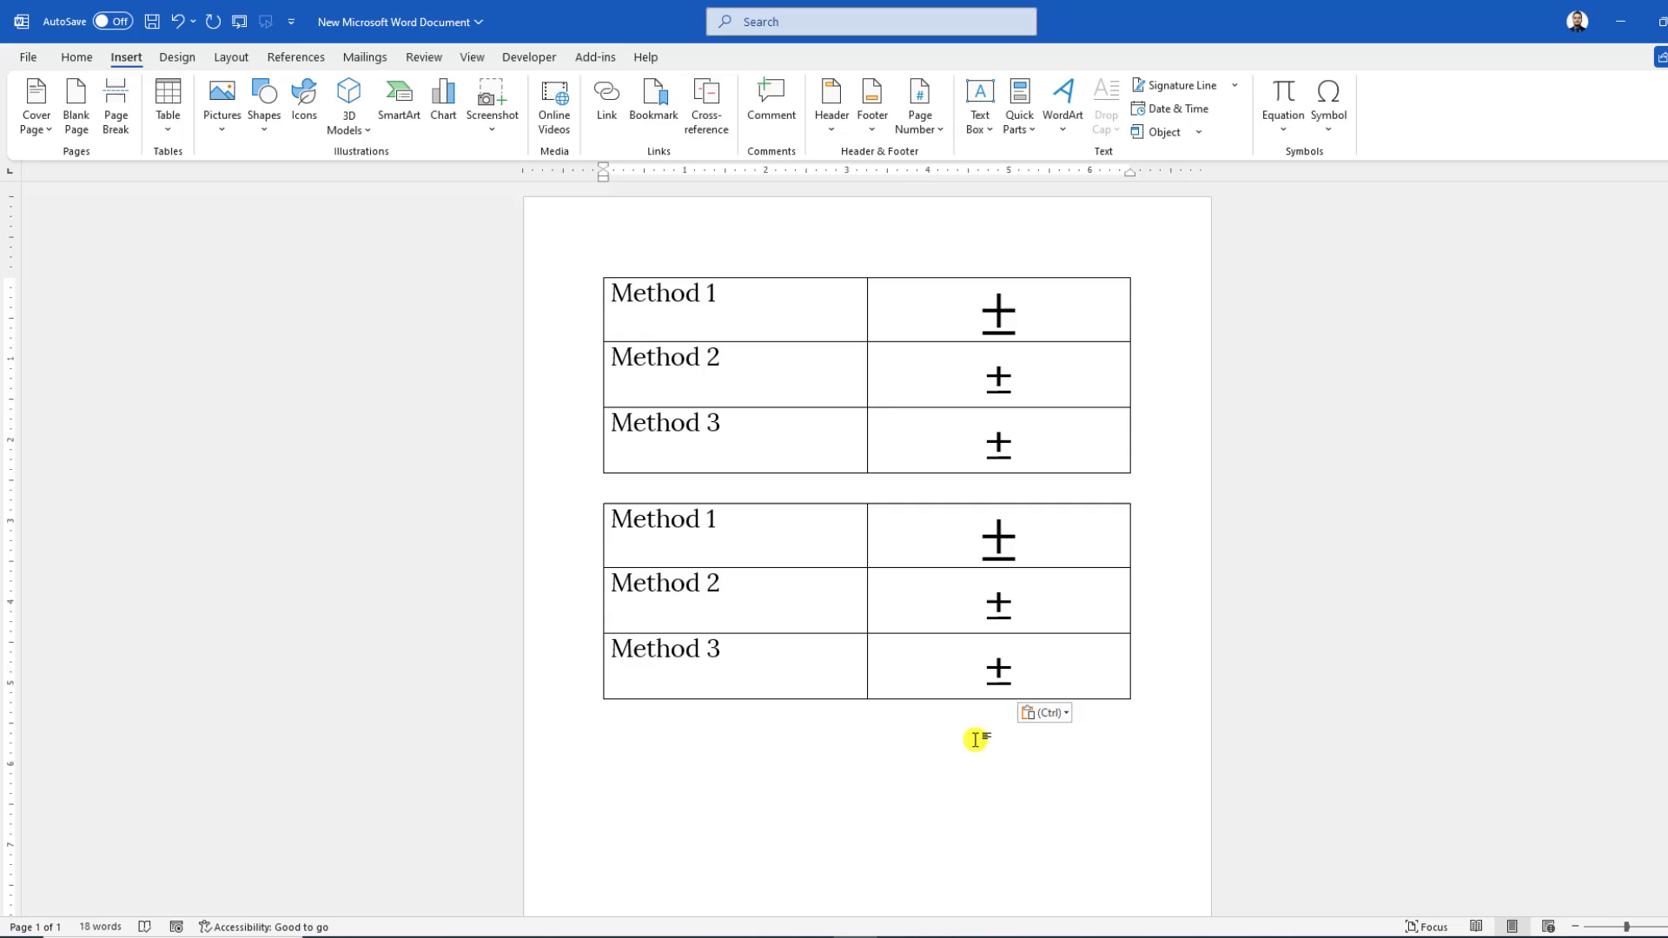